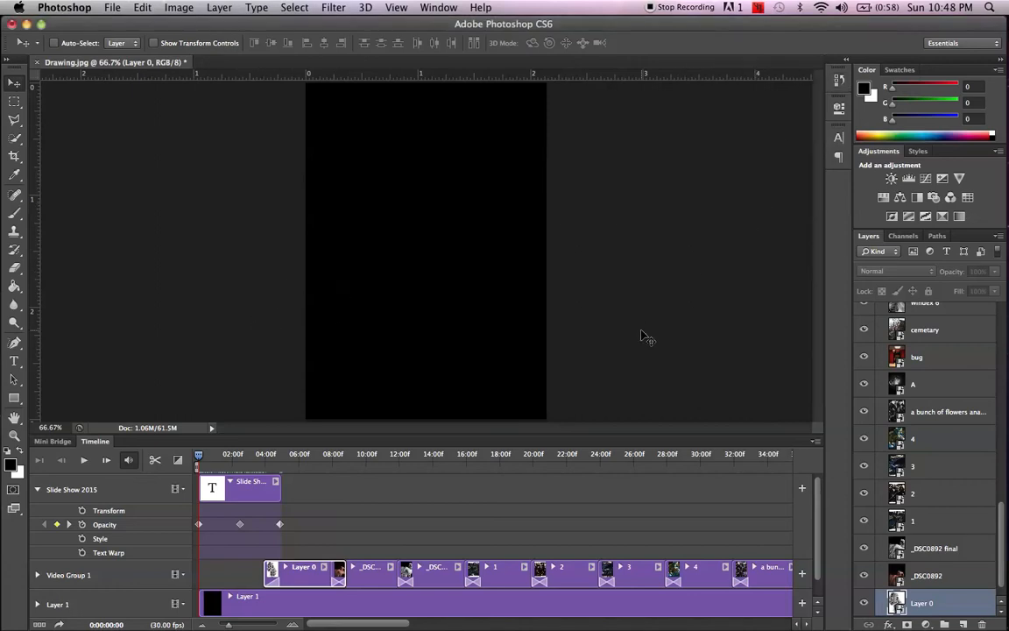
mouse_move(620, 410)
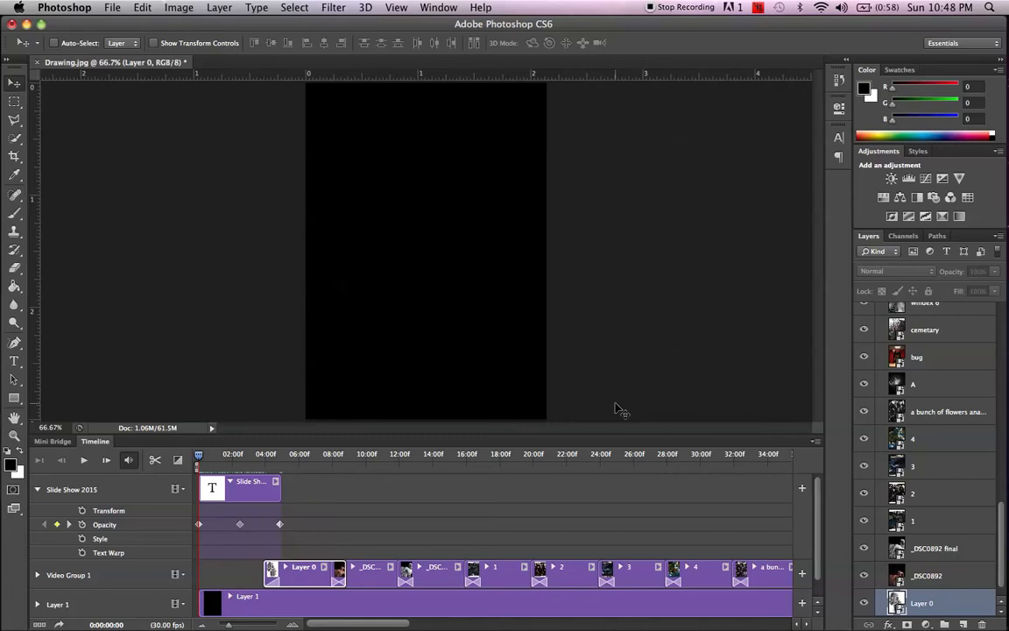
Preview the slideshow, then move the 'Slide Show 2015' title copy's clip to about 140 seconds.
left_click(84, 459)
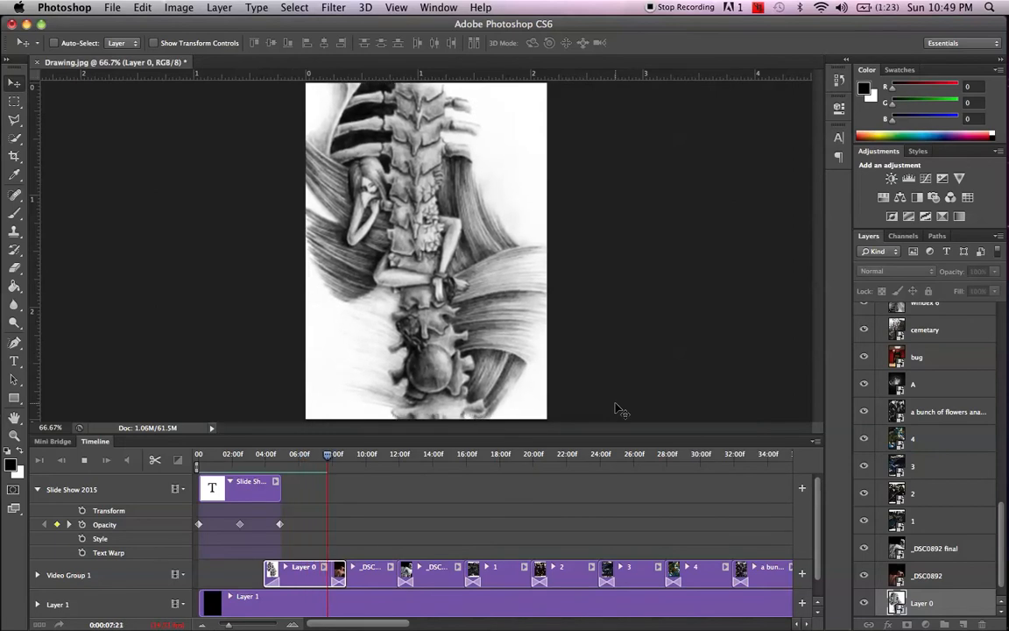
left_click(341, 453)
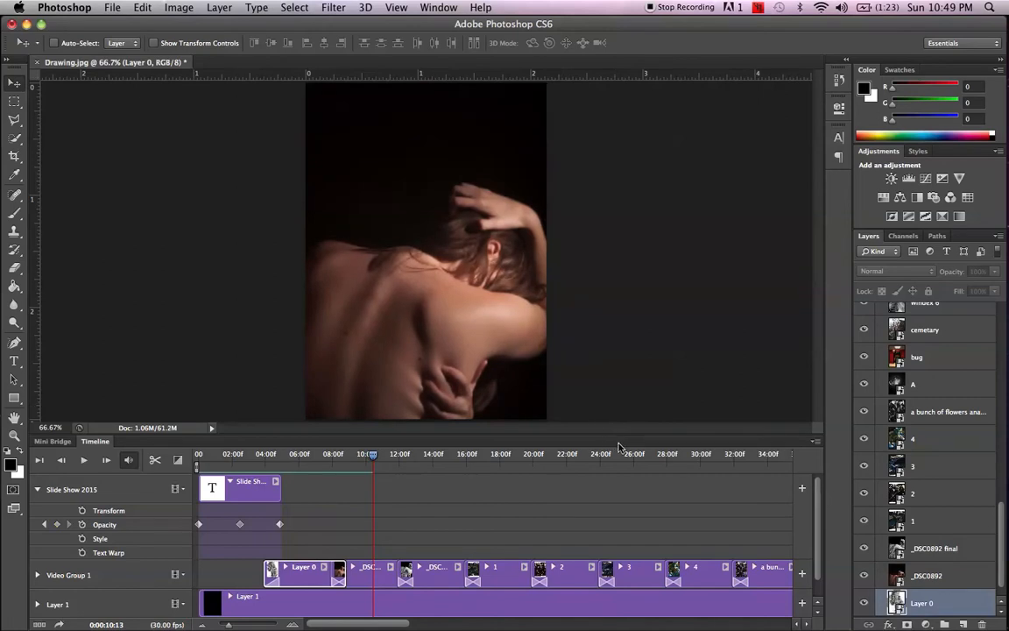
mouse_move(402, 483)
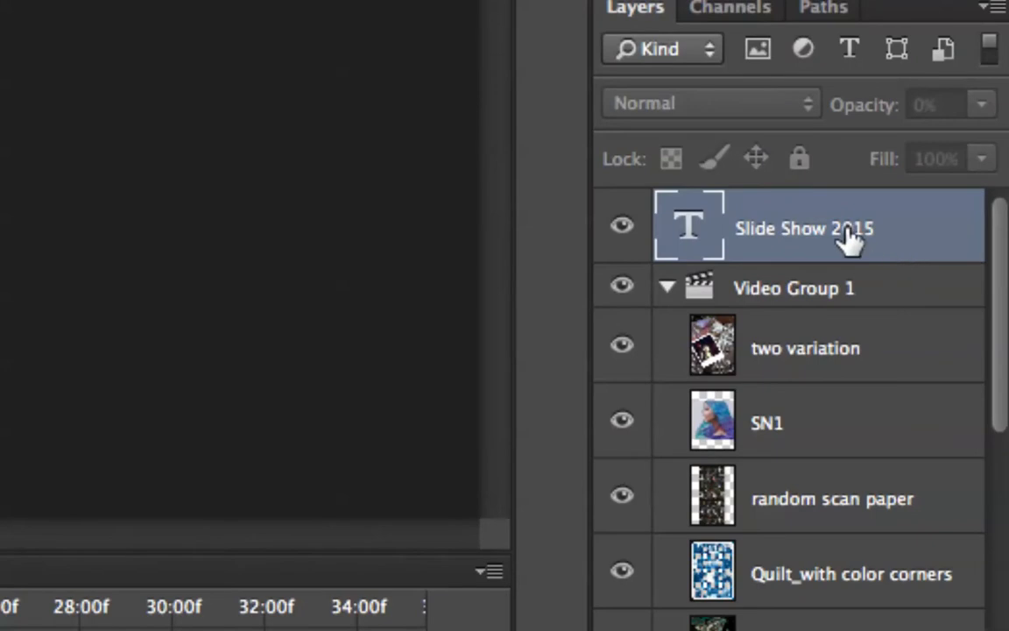
mouse_move(885, 232)
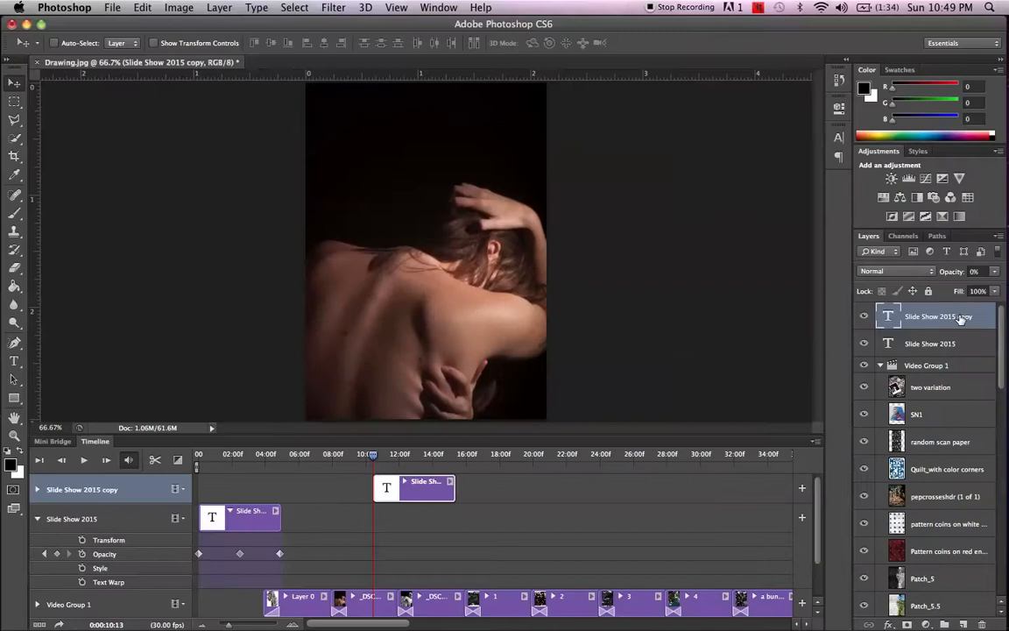
mouse_move(354, 577)
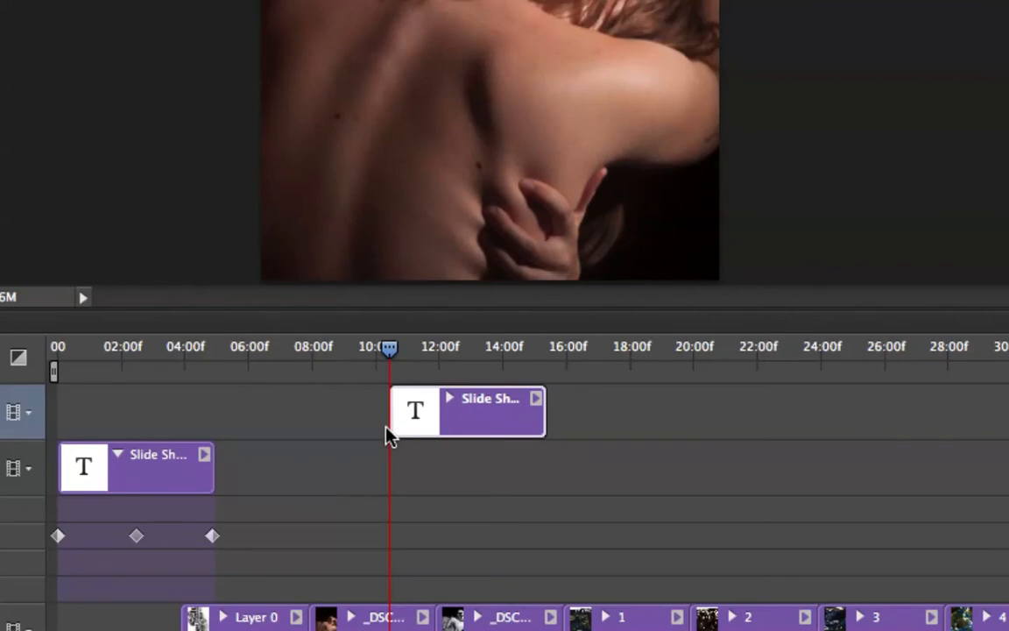
mouse_move(438, 413)
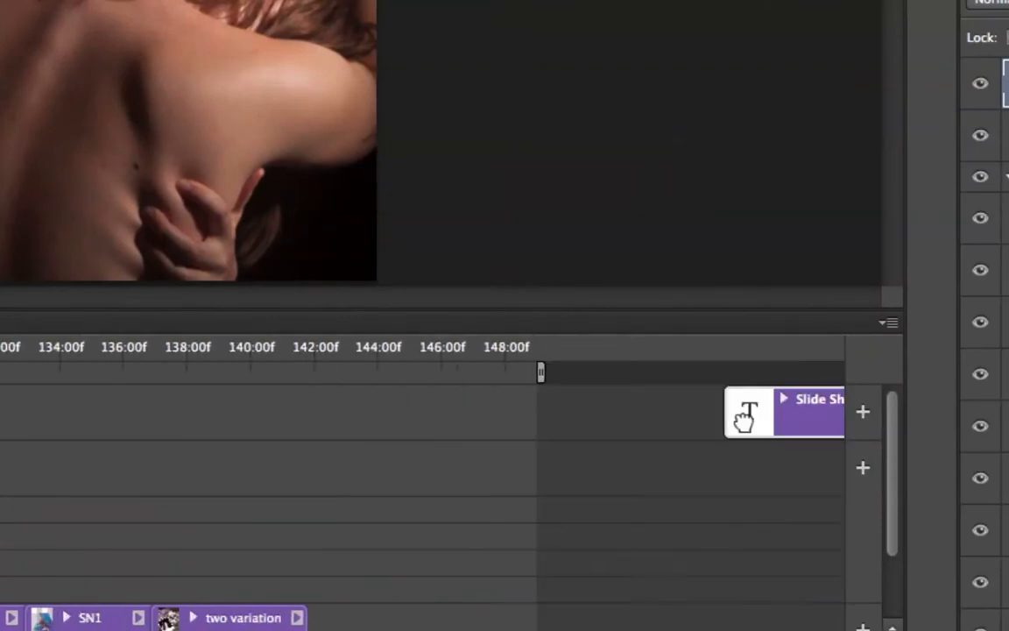
left_click_drag(784, 412, 361, 411)
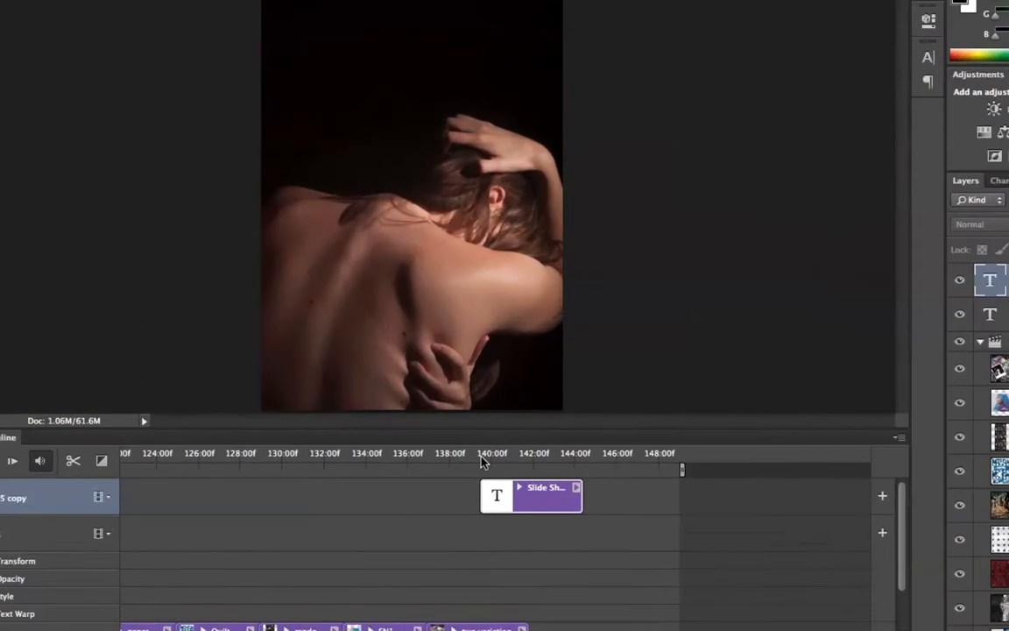
Scrub the playhead around the closing title and extend the black Layer 1 clip to the timeline's end.
left_click(481, 453)
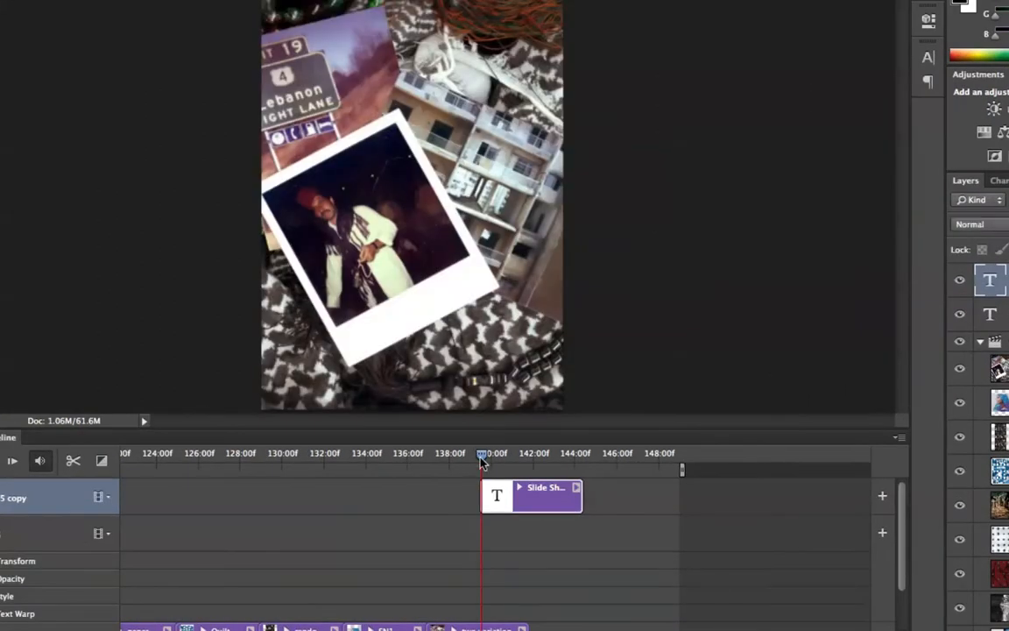
left_click_drag(482, 453, 449, 453)
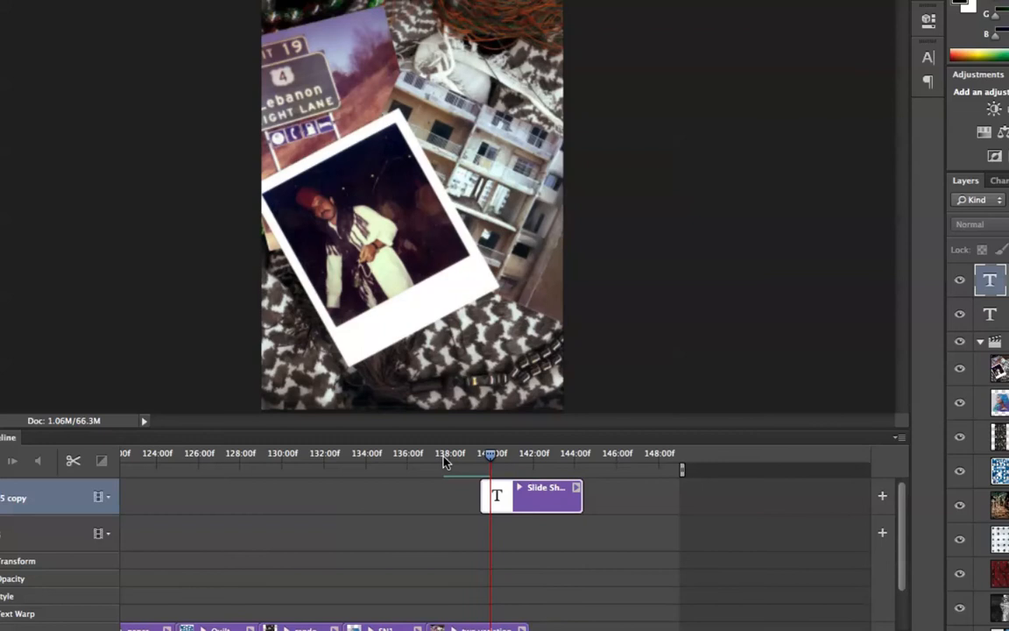
left_click_drag(491, 453, 518, 454)
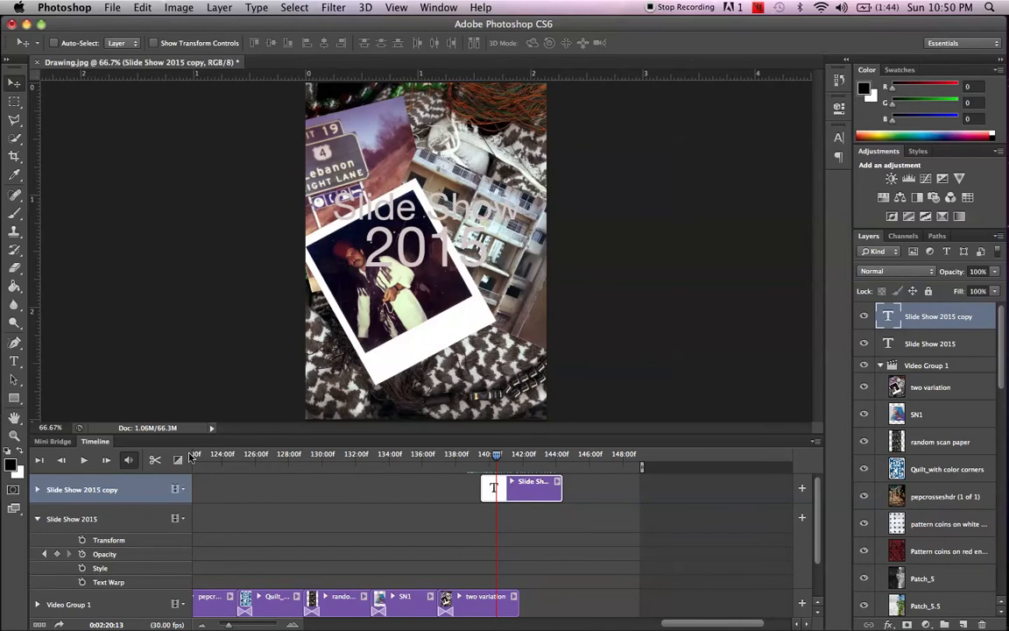
left_click(155, 460)
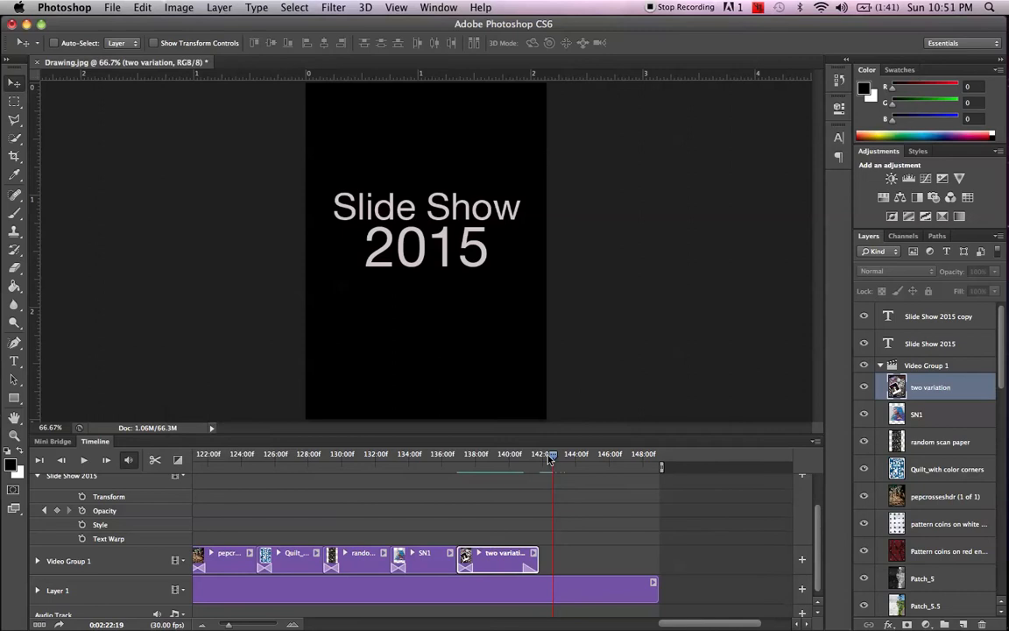
Check the ending fade, then start adding a music file from the Audio Track.
left_click(469, 453)
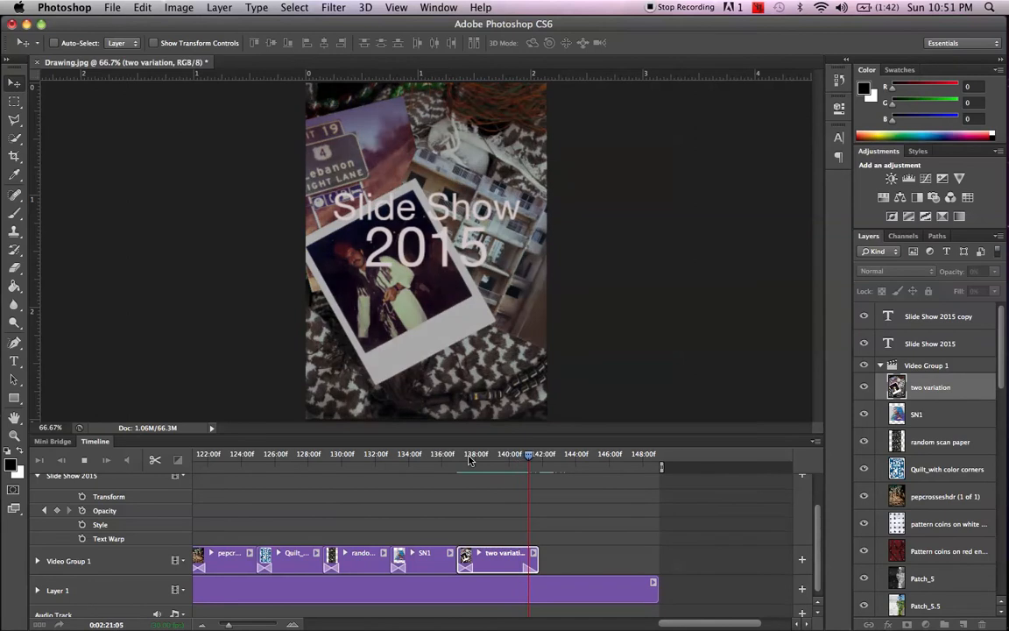
left_click(552, 453)
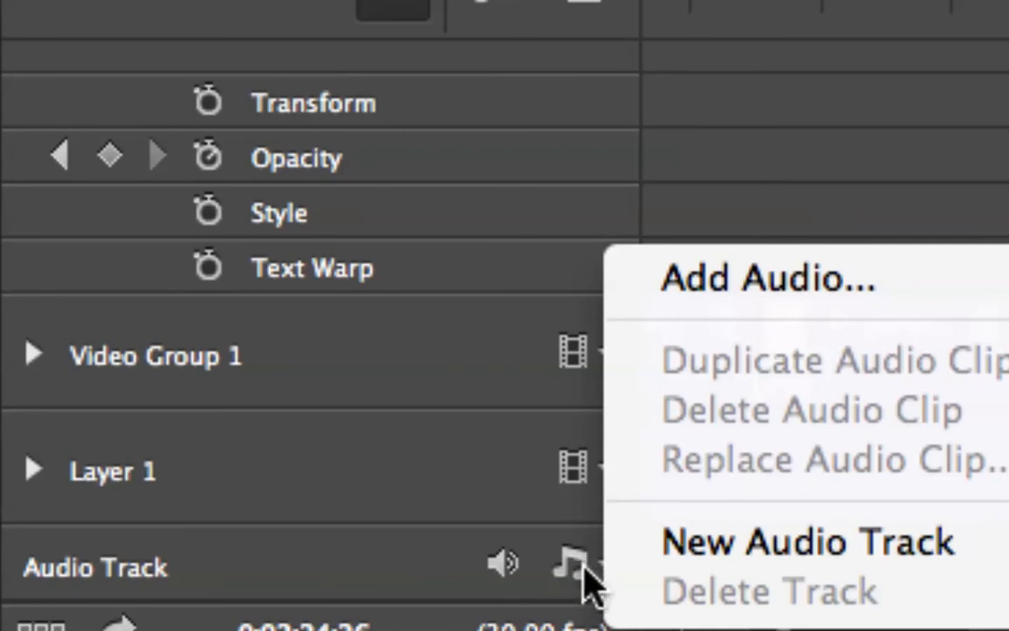
mouse_move(766, 279)
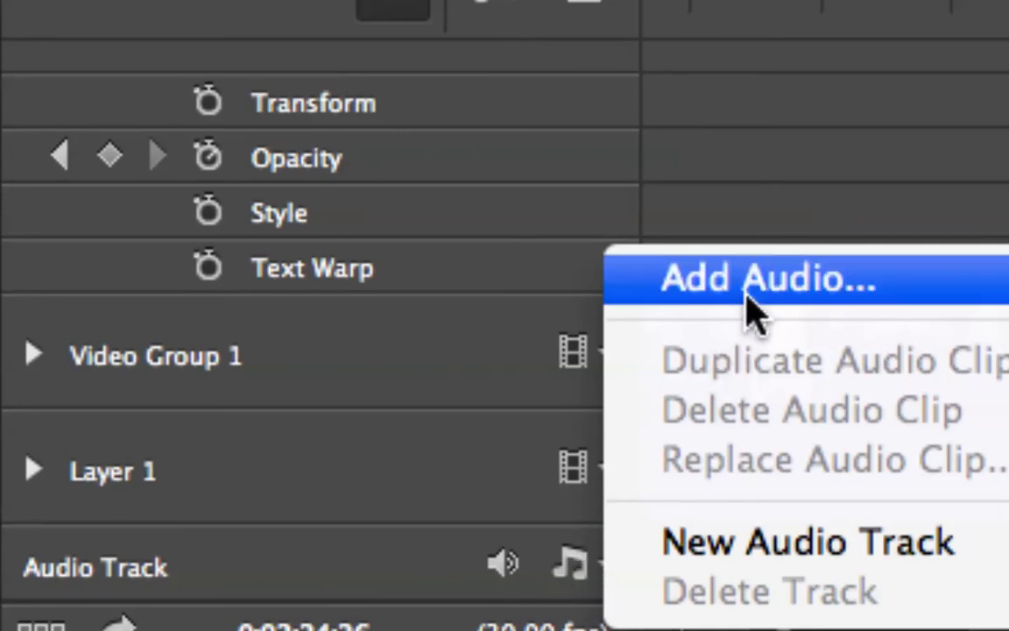
left_click(766, 279)
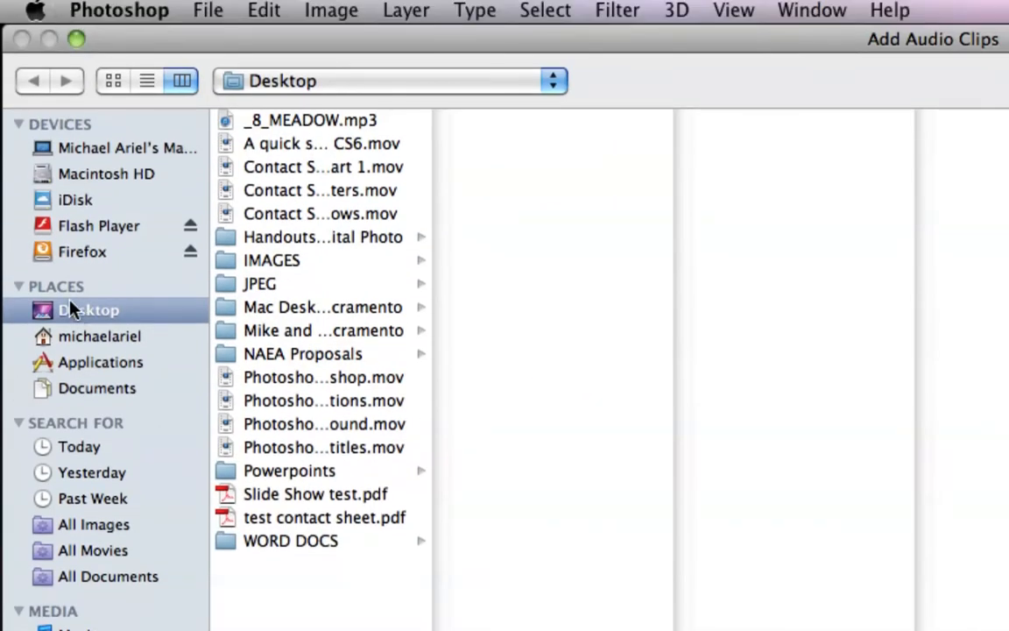
mouse_move(281, 140)
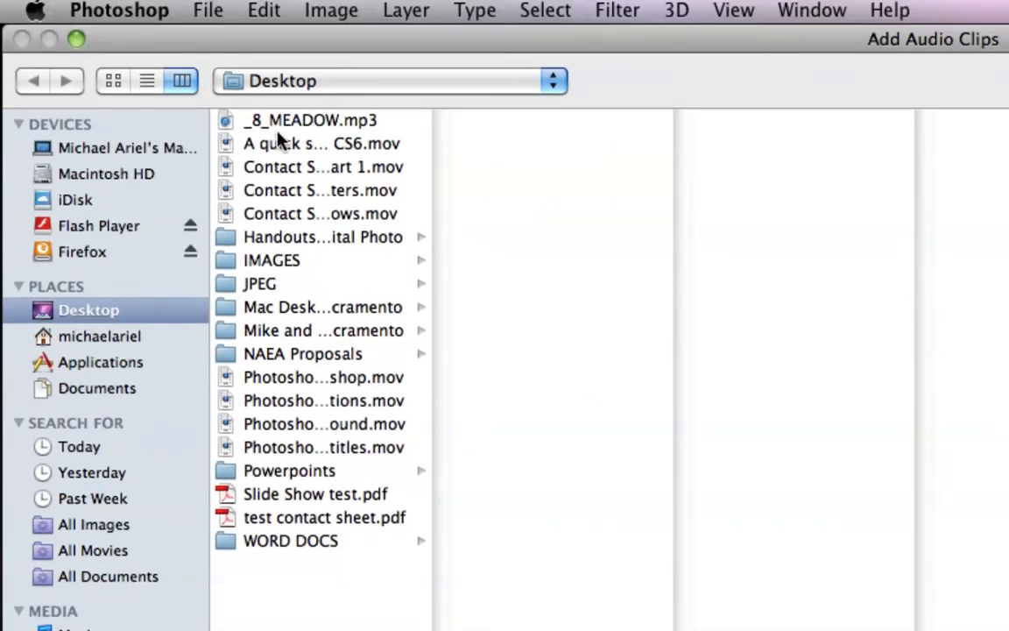
Select _8_MEADOW.mp3 on the Desktop as the slideshow's song.
left_click(310, 120)
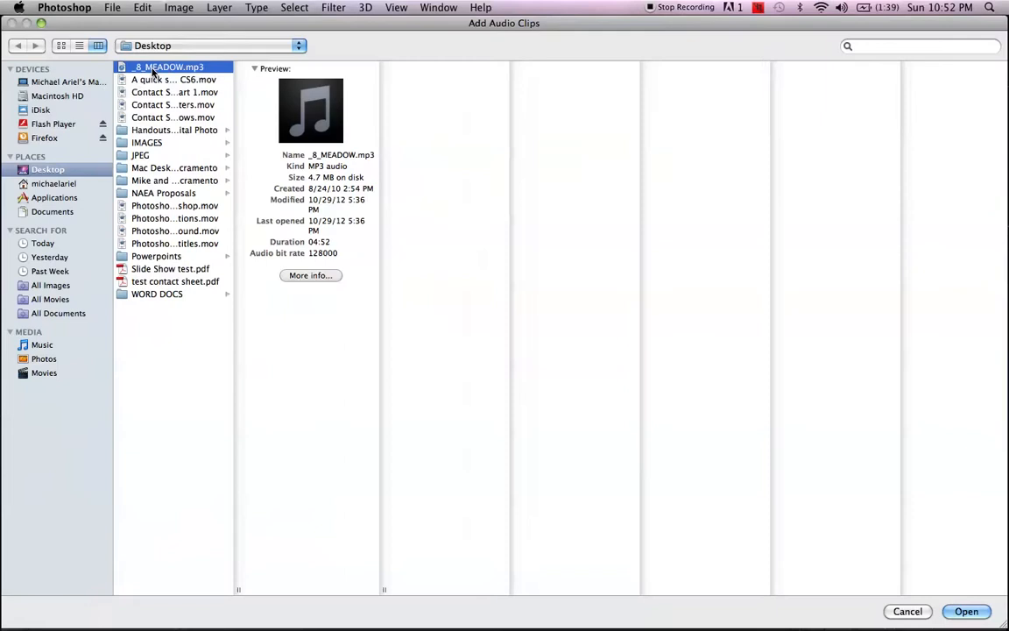
mouse_move(946, 602)
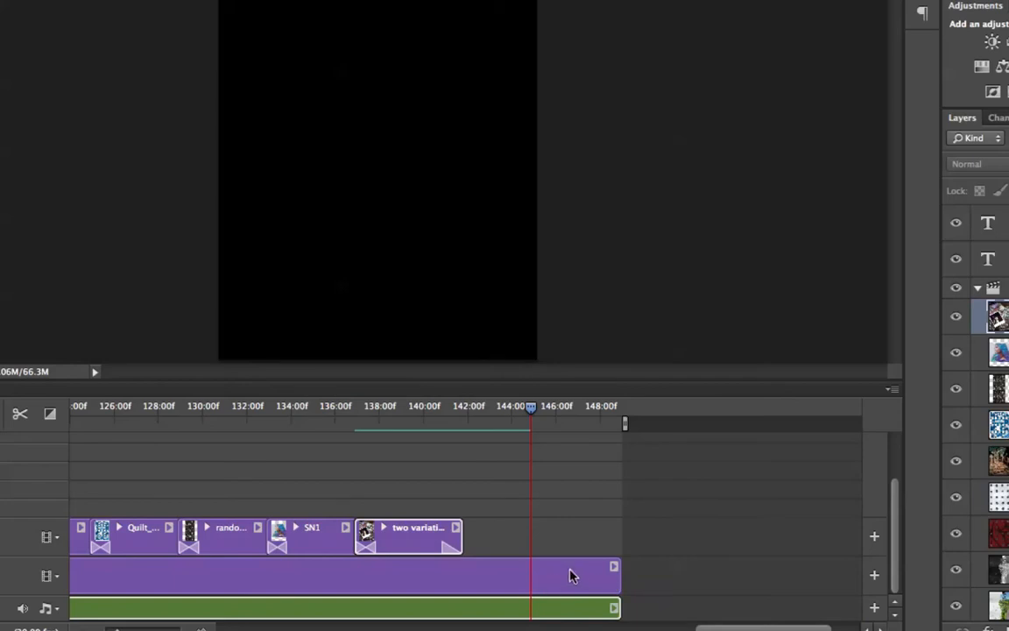
mouse_move(619, 608)
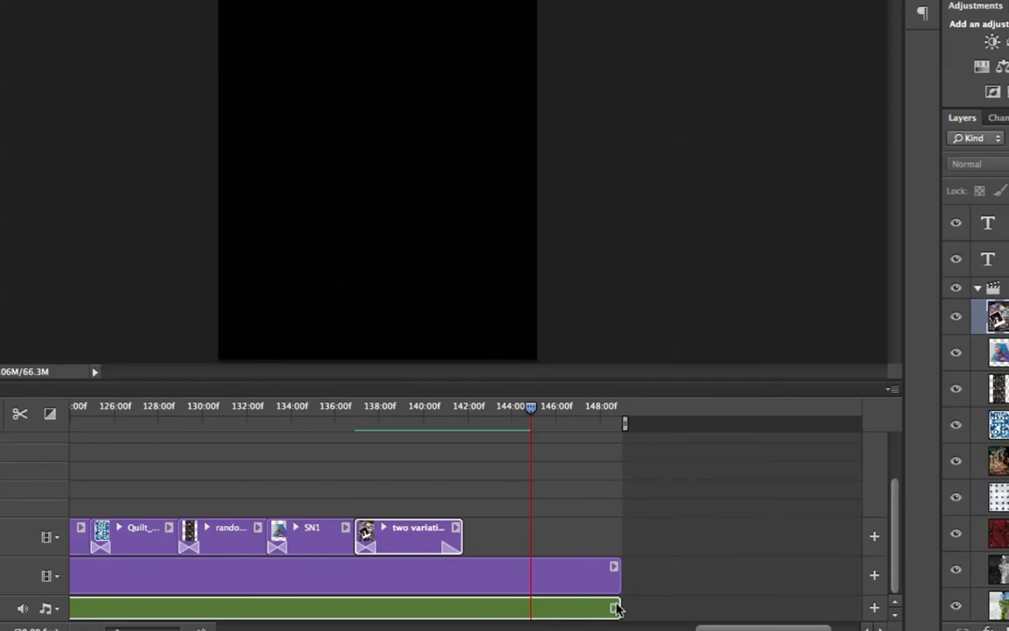
Bring up the settings for the _8_MEADOW.mp3 clip on the audio track.
left_click(614, 607)
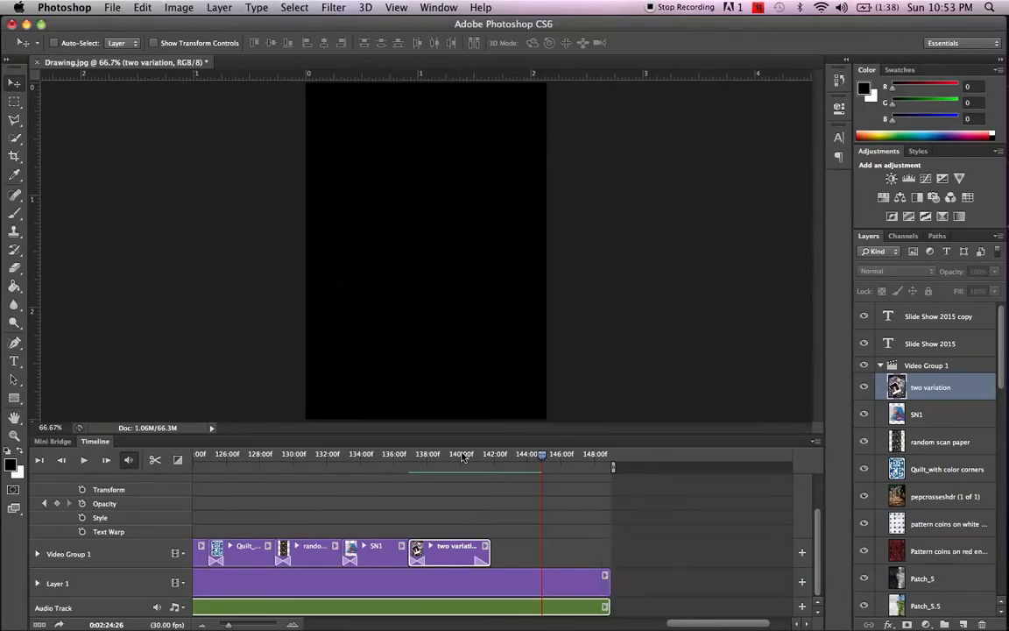
left_click(467, 453)
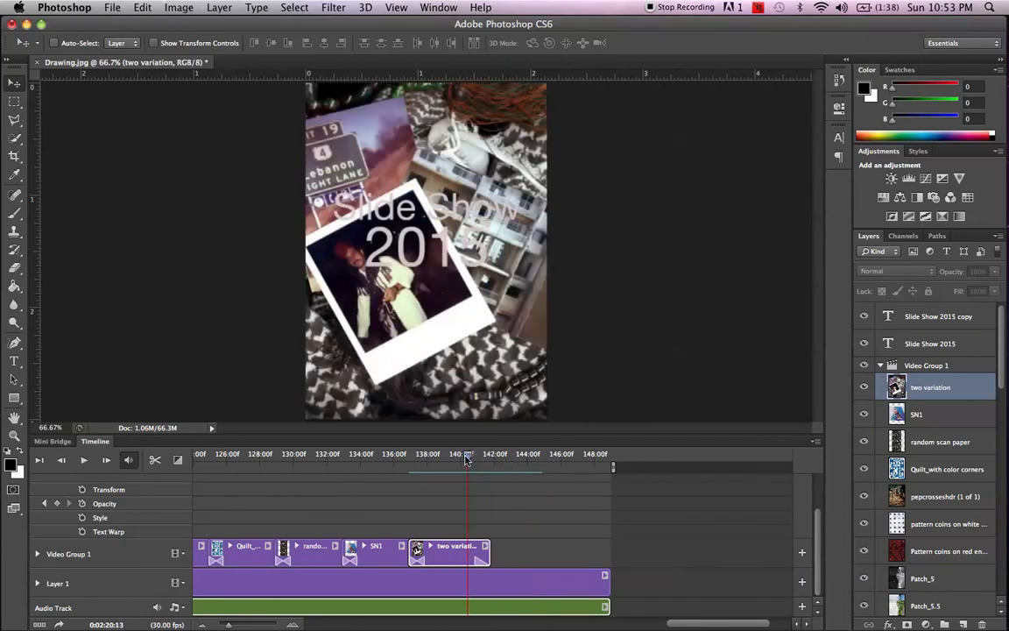
left_click(371, 453)
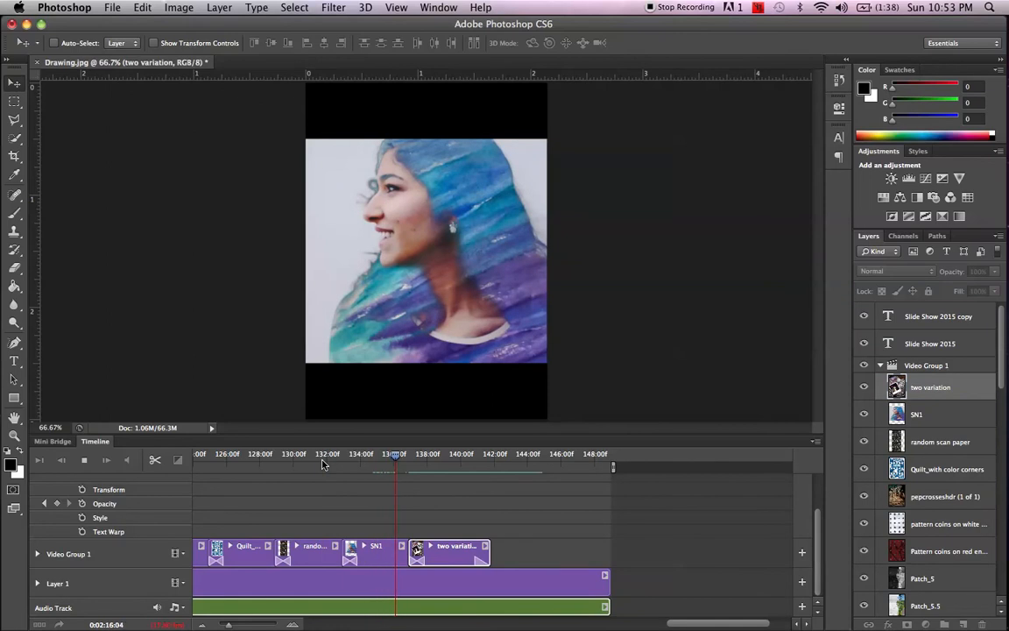
left_click(427, 452)
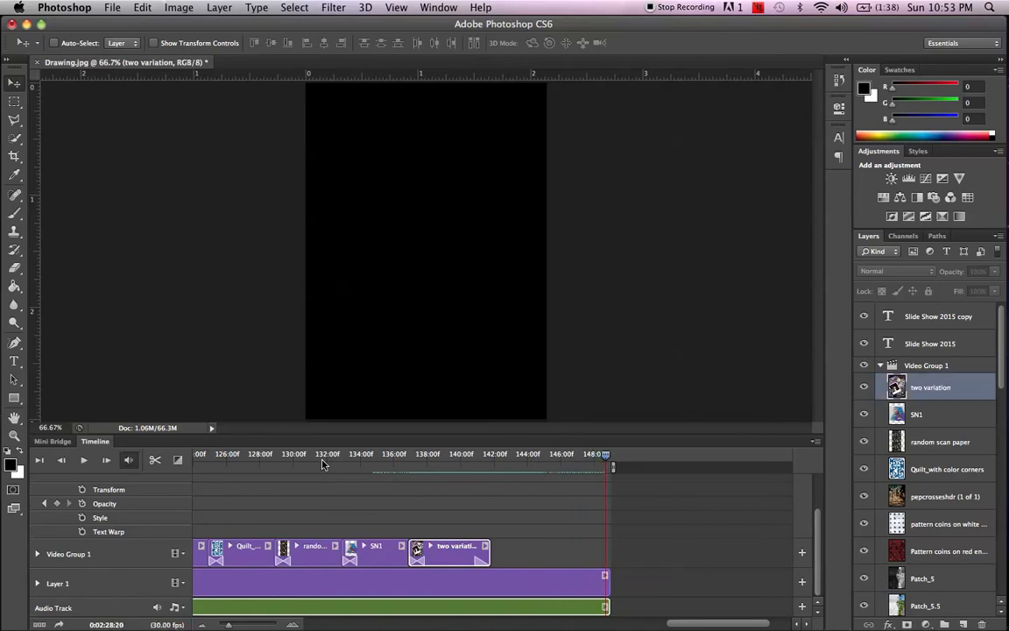
mouse_move(530, 458)
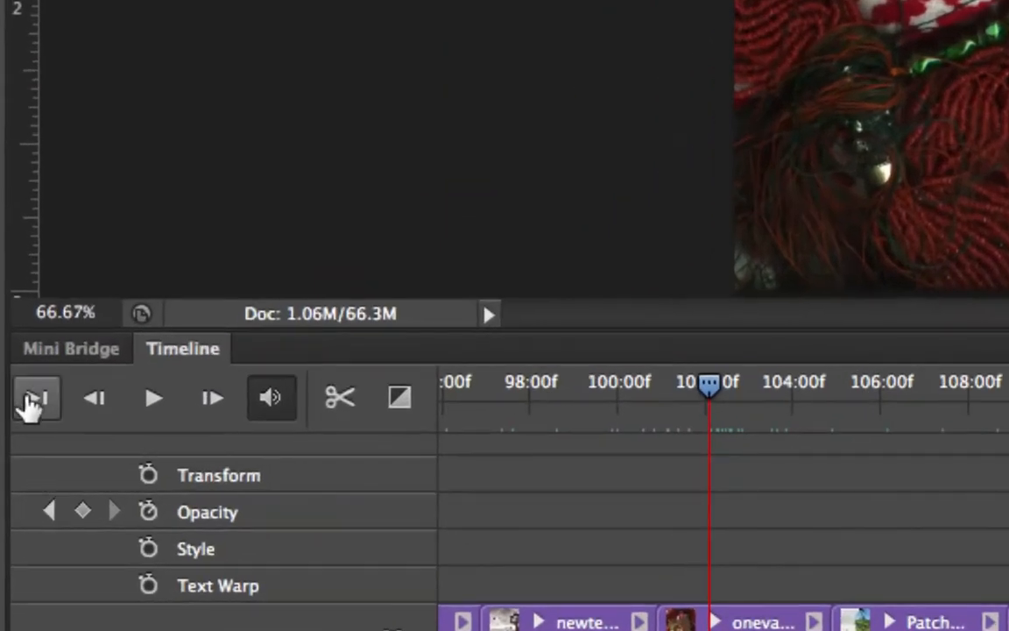
left_click(37, 398)
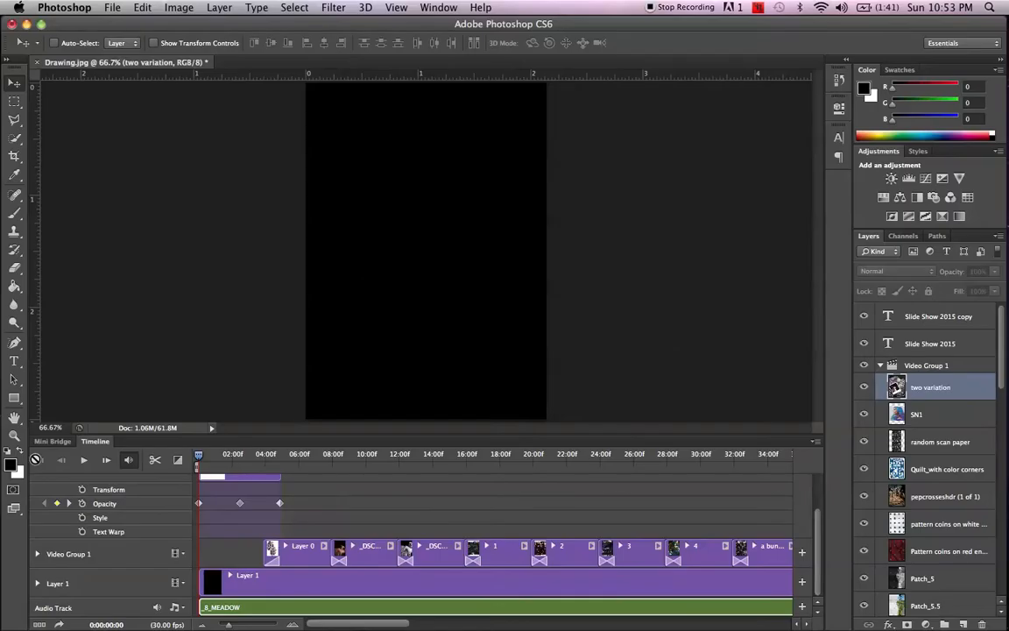
left_click(84, 460)
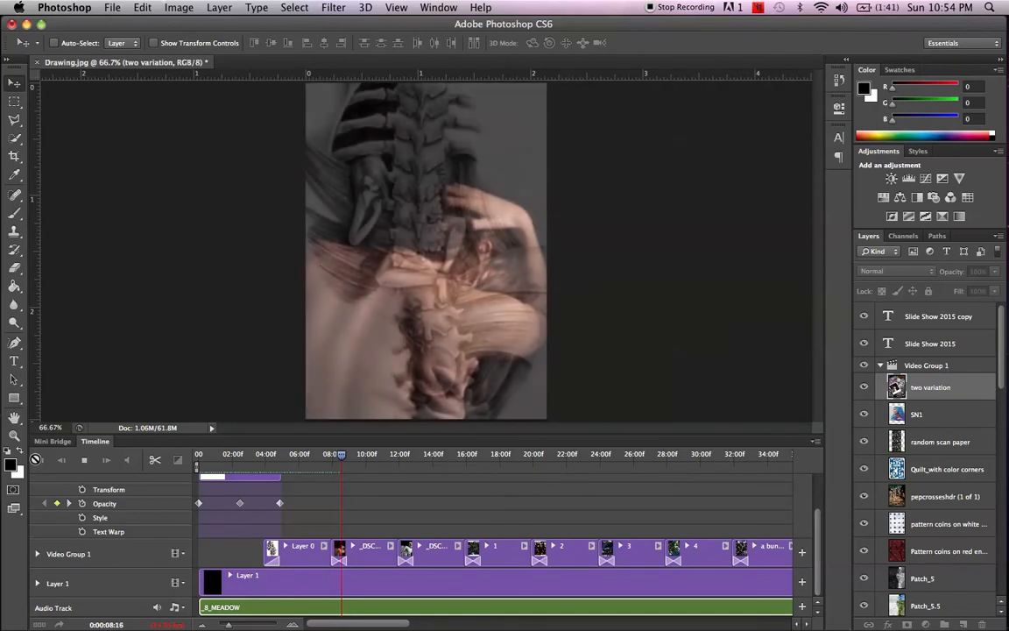
left_click(372, 454)
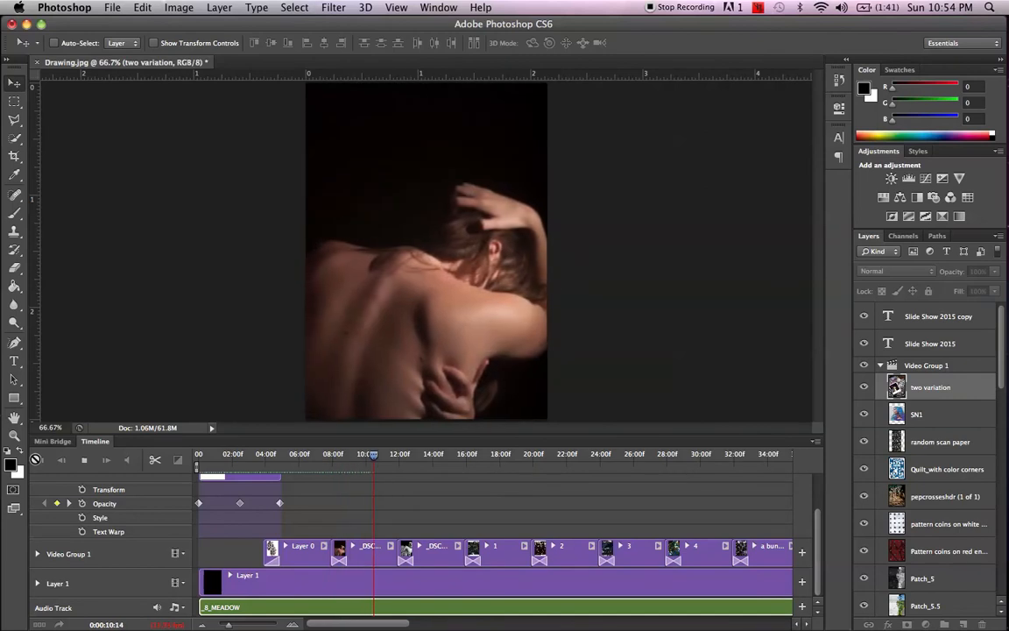
left_click(406, 453)
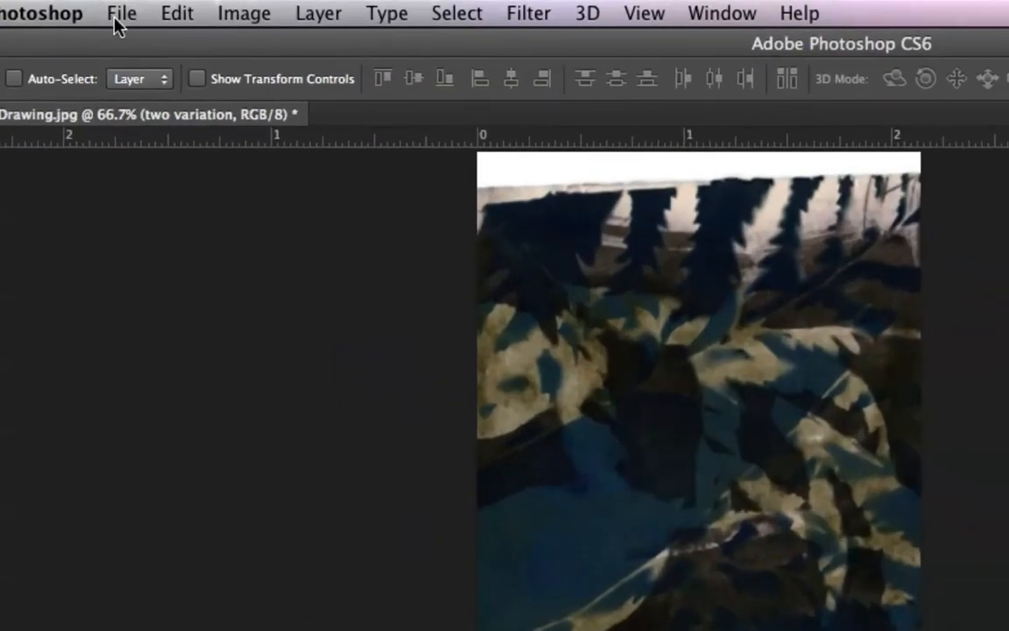
Go into the File menu toward Export > Render Video.
left_click(121, 14)
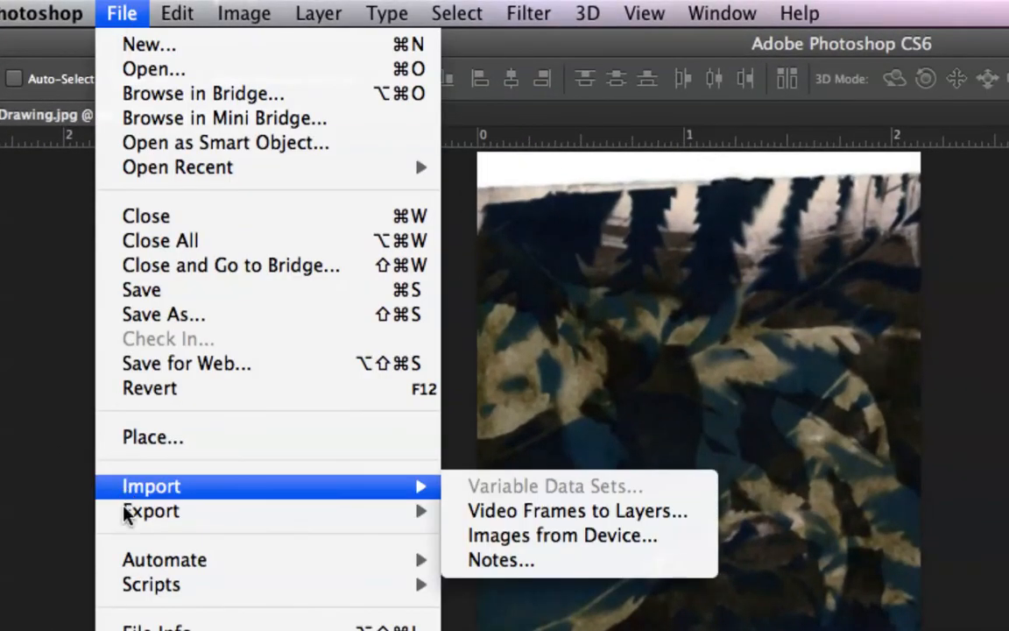
mouse_move(151, 350)
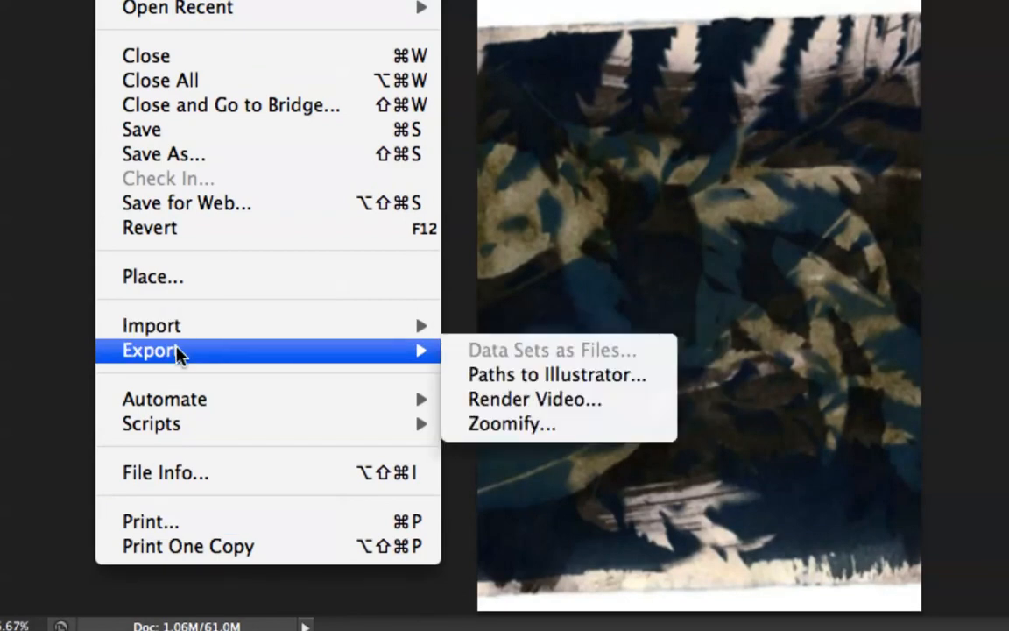
mouse_move(534, 398)
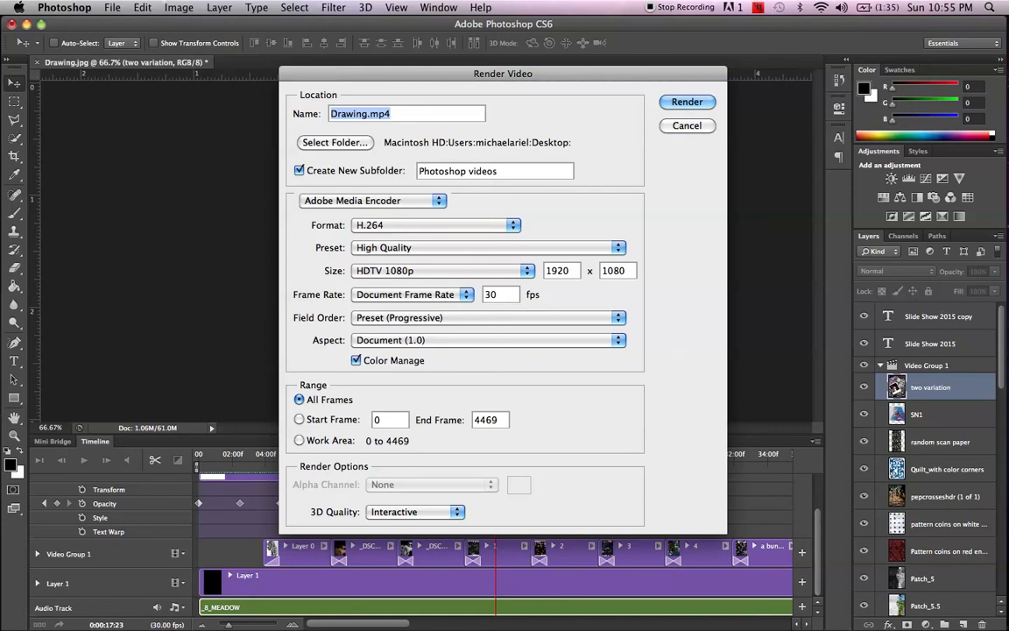
Name the output 'Slide Show 2015', keep H.264 format, and browse the encoding presets.
type("Slide Show 2015")
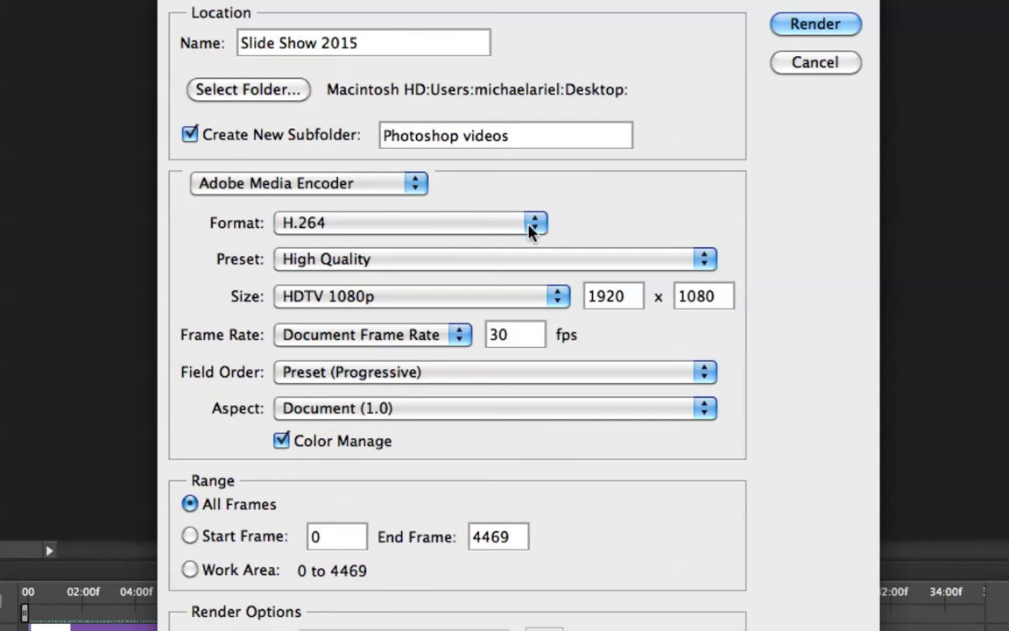
left_click(535, 223)
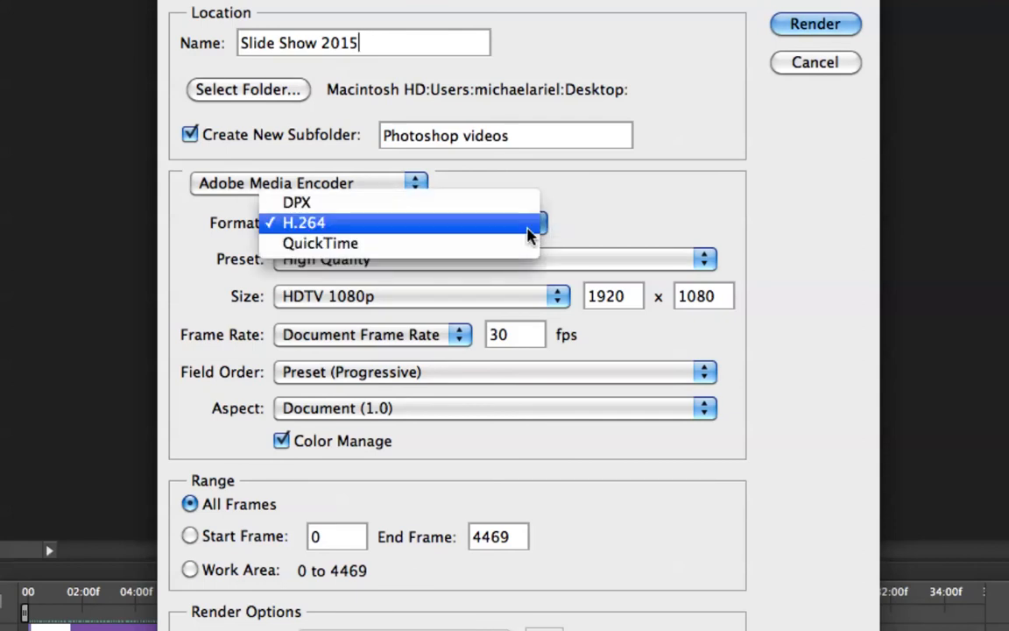
mouse_move(471, 242)
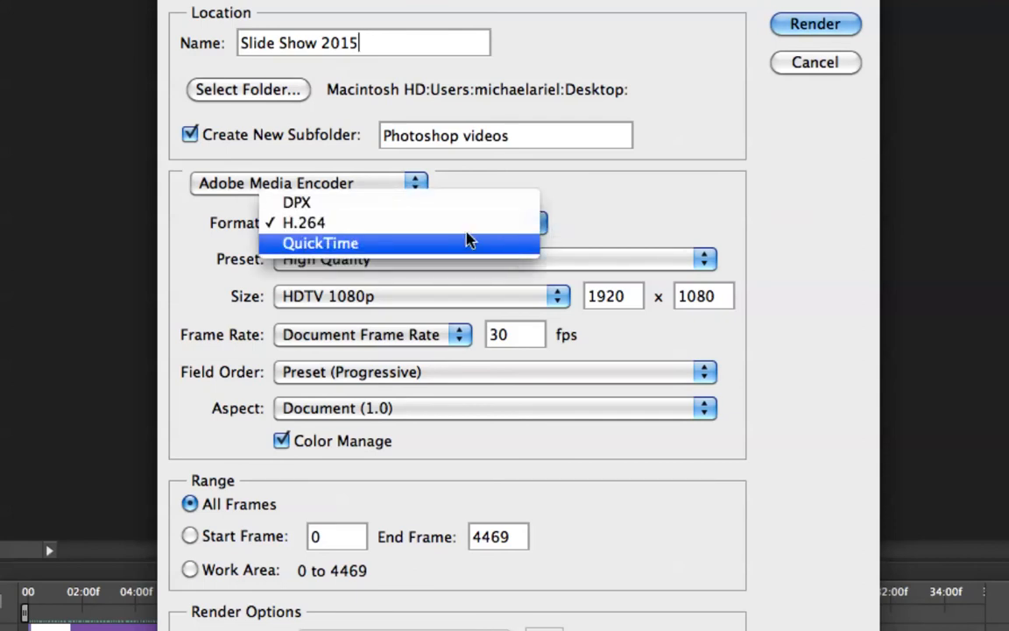
mouse_move(412, 203)
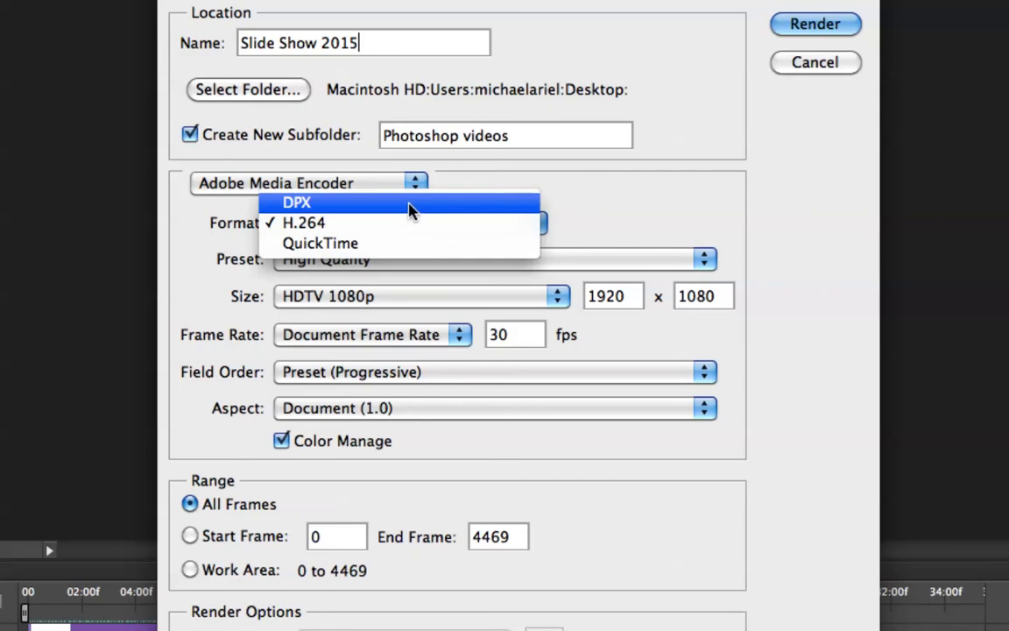
mouse_move(411, 223)
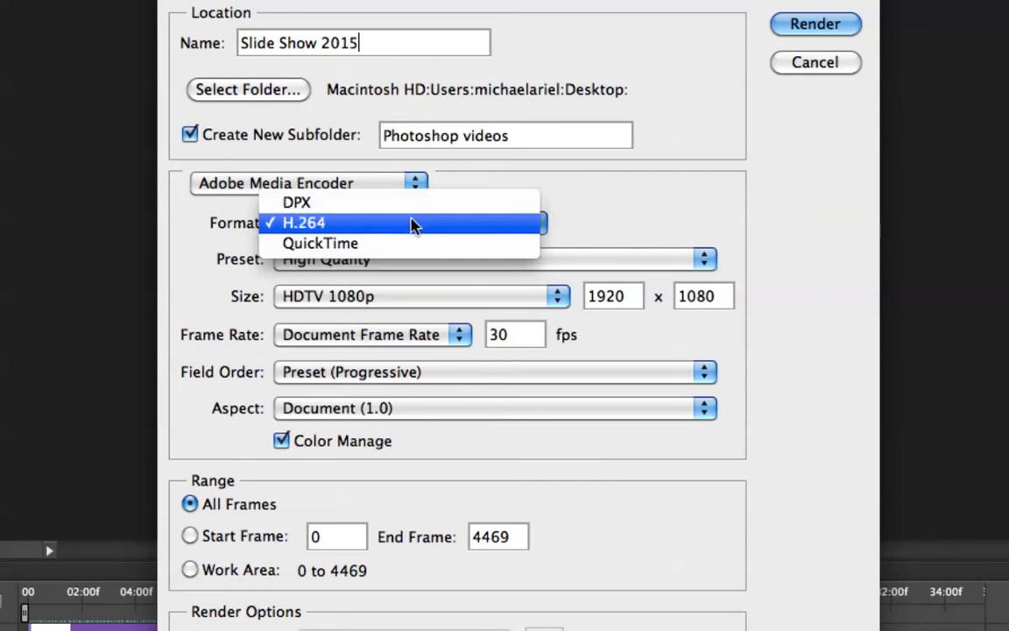
mouse_move(447, 226)
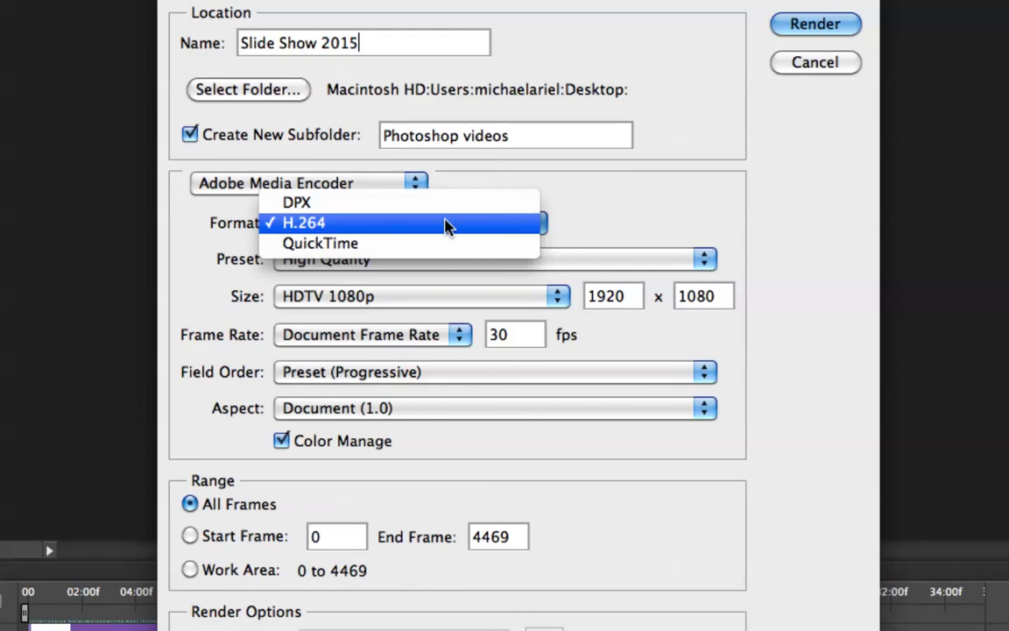
left_click(304, 222)
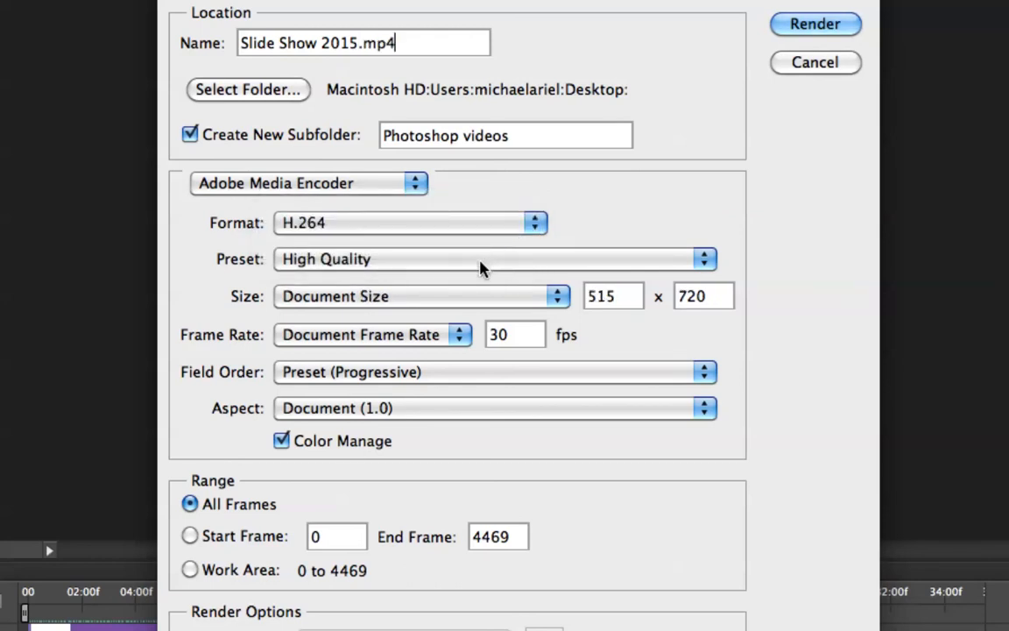
left_click(493, 259)
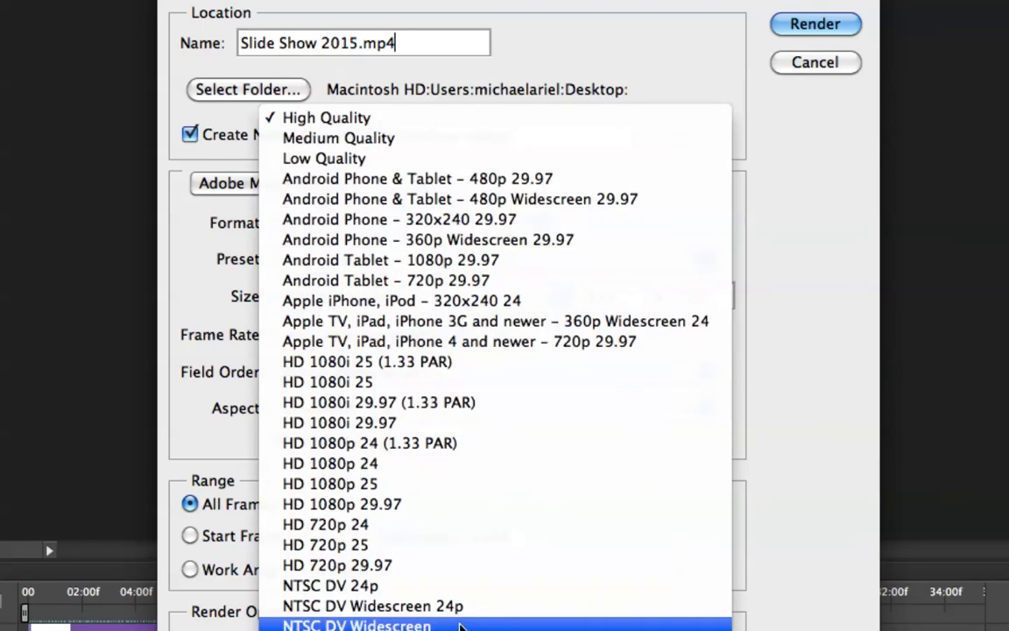
mouse_move(494, 320)
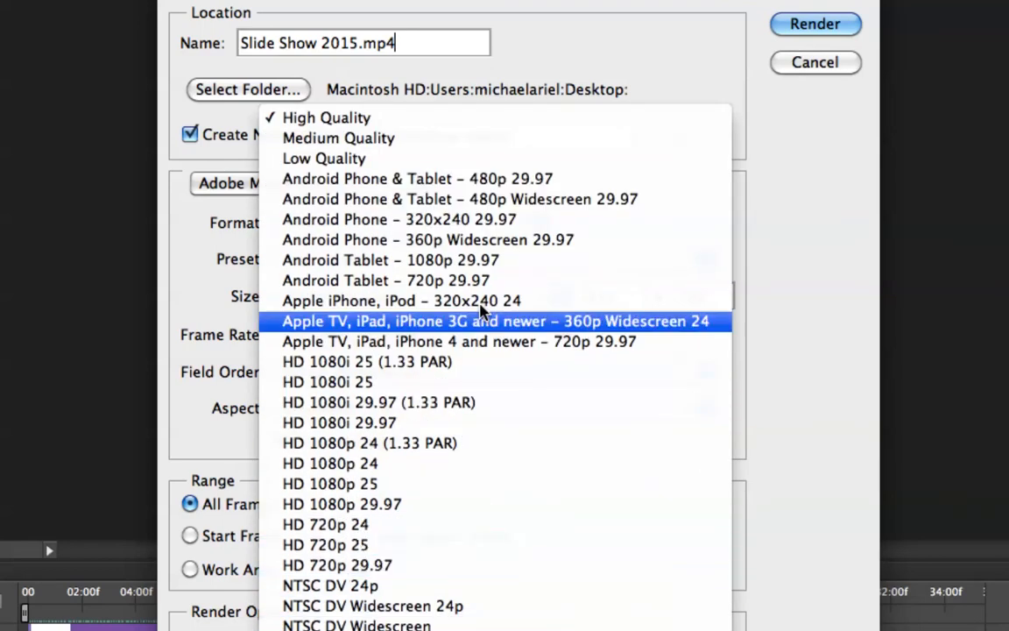